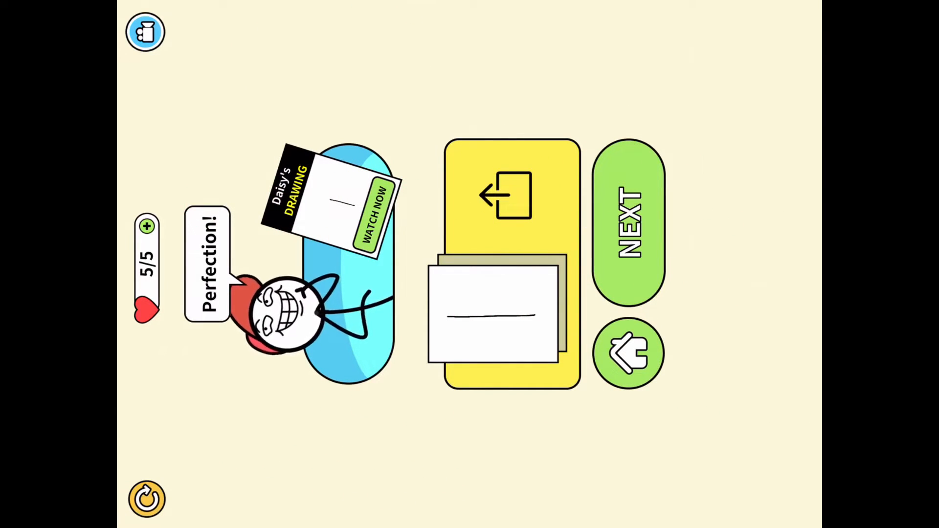
# Advance from the line results and draw a circle for level 2
pyautogui.click(629, 218)
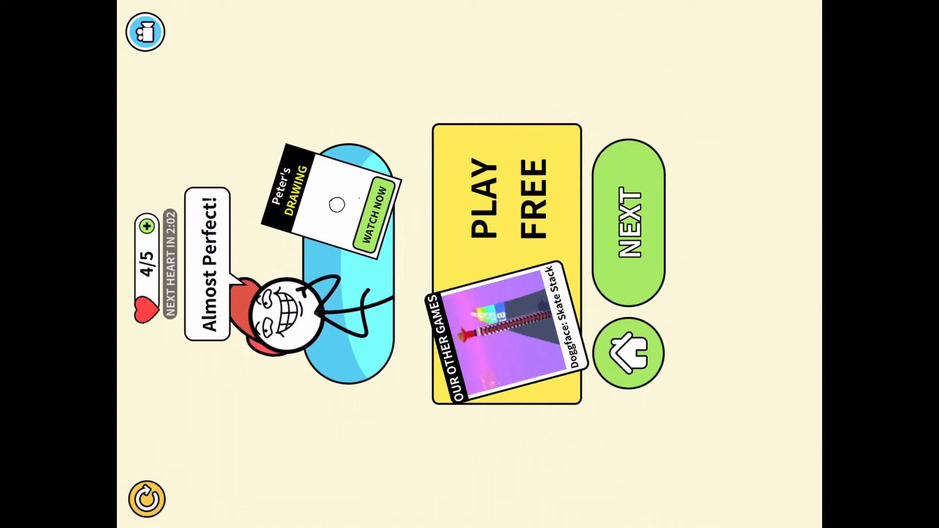
# Advance through levels 3 and 4, drawing a triangle then a square
pyautogui.click(629, 218)
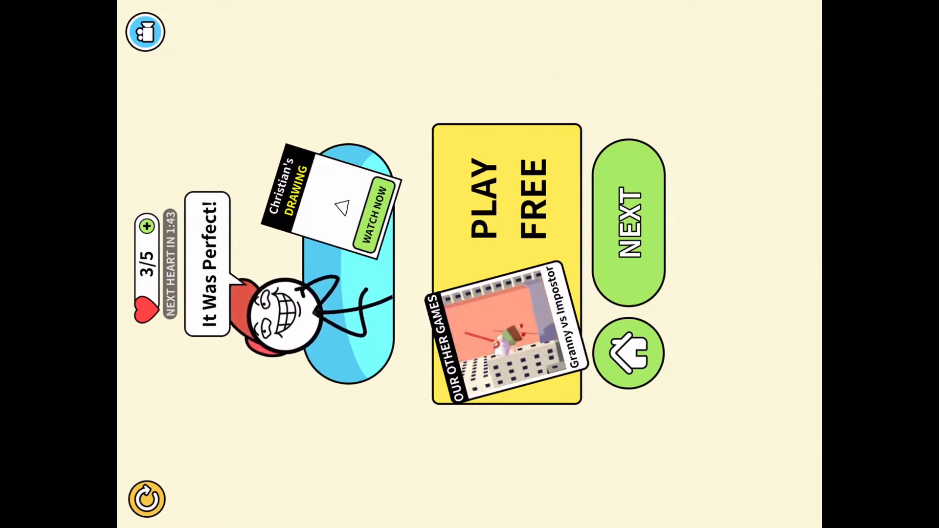
pyautogui.click(626, 217)
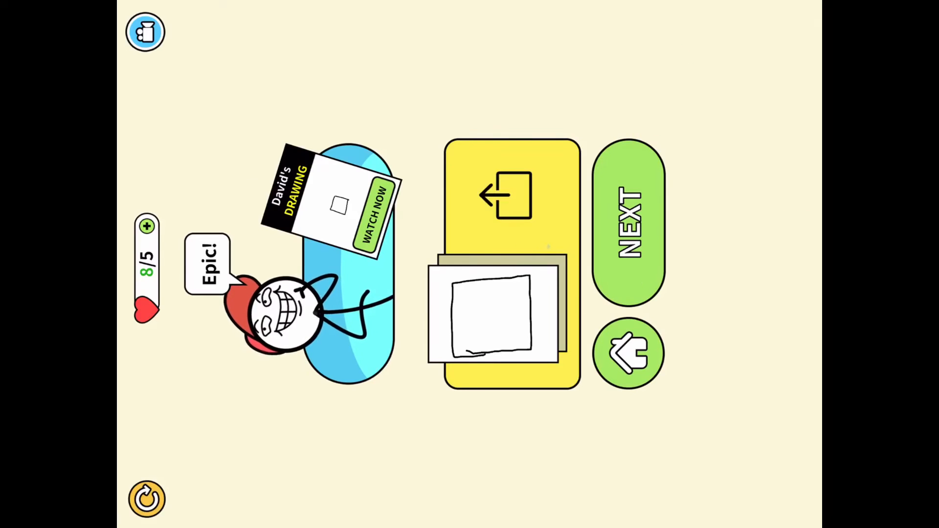
# Start level 5 and sketch a book outline with pages and BOOK on the cover
pyautogui.click(629, 222)
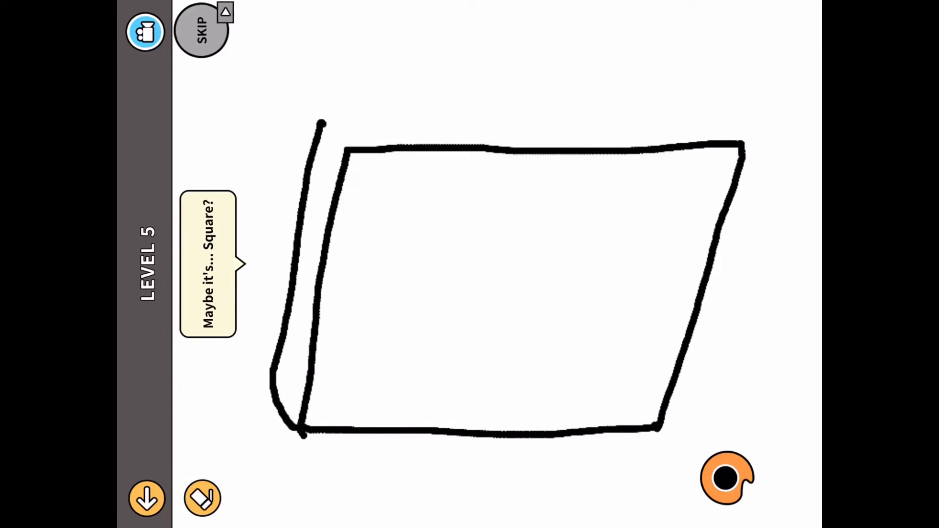
pyautogui.moveTo(324, 125); pyautogui.dragTo(398, 124)
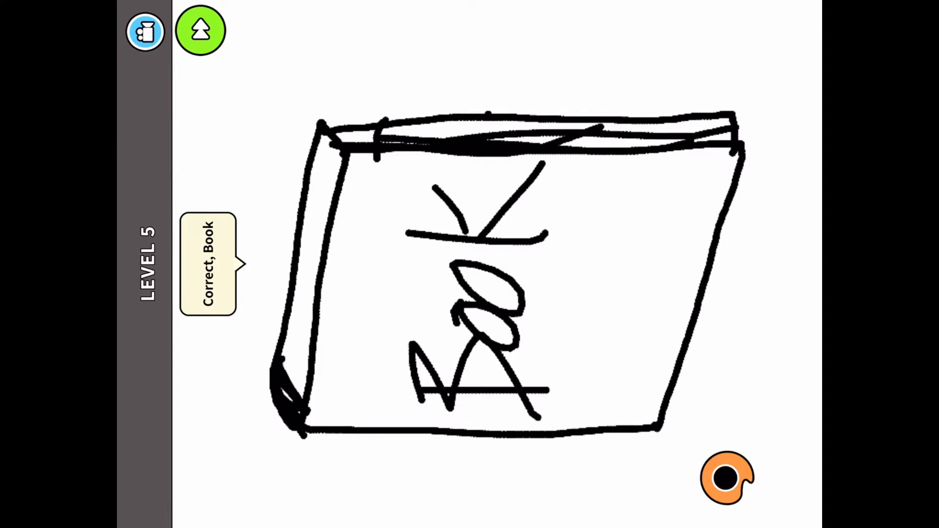
# Advance to level 6 and draw a yellow-bodied pencil with black tip and end cap
pyautogui.click(200, 30)
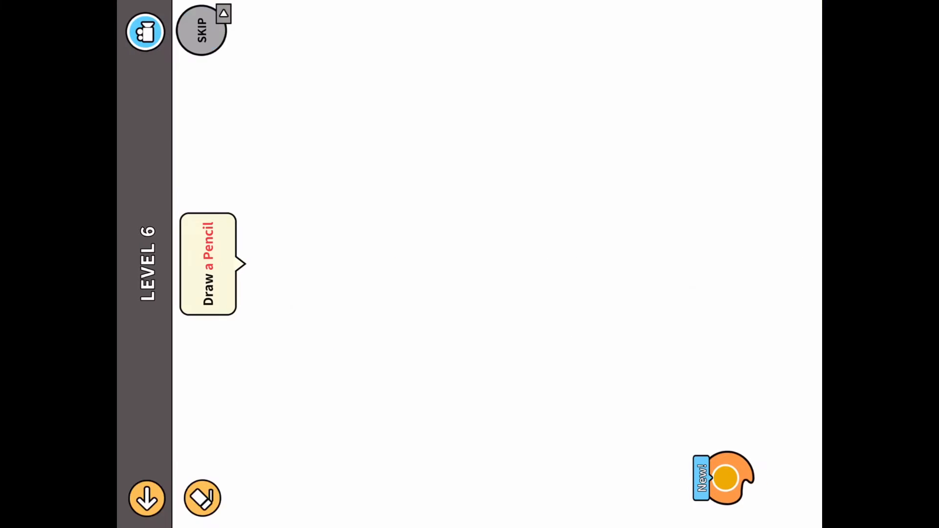
pyautogui.click(725, 478)
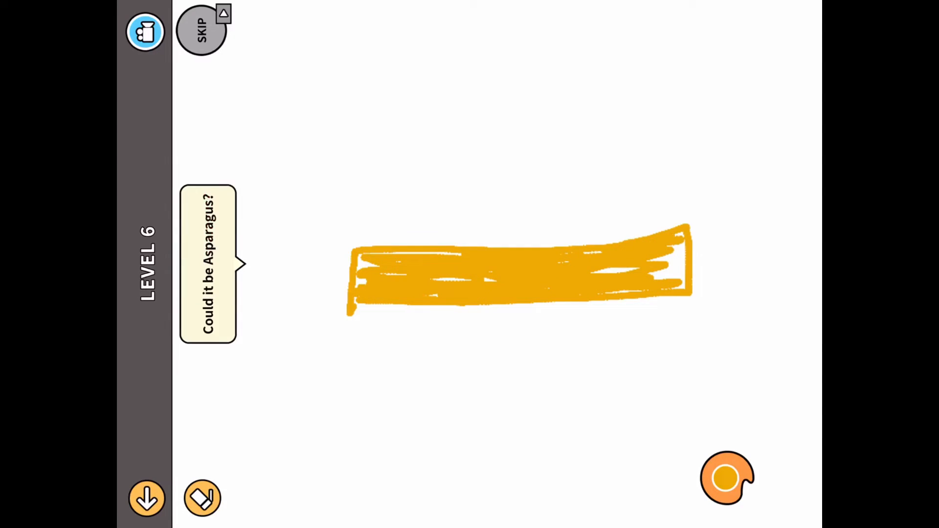
pyautogui.click(727, 479)
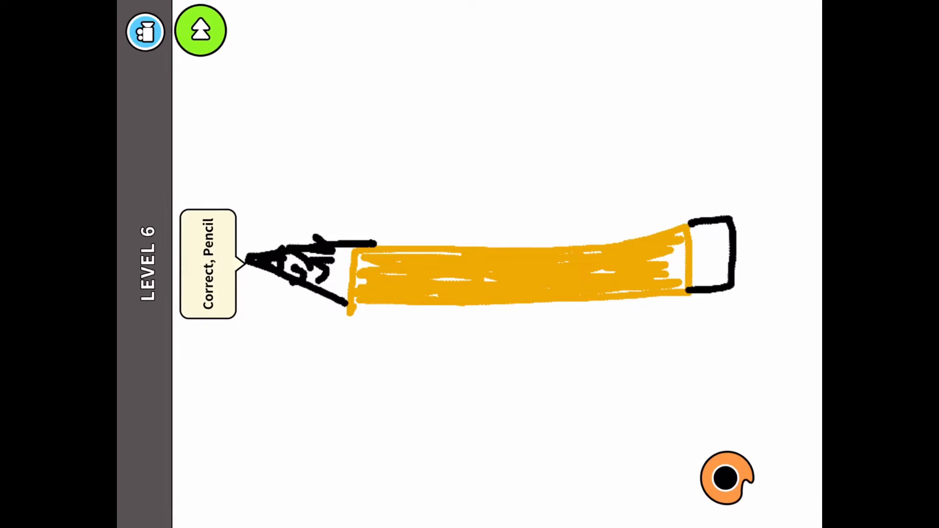
# Continue past the pencil and draw the eraser for level 7
pyautogui.click(199, 30)
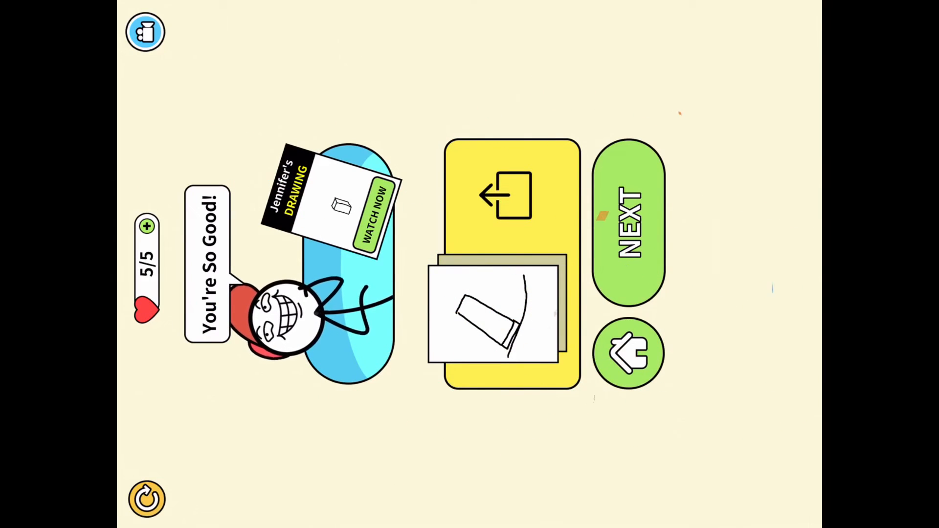
# Start level 8, draw a trash can with lid and lines, and continue to its results
pyautogui.click(628, 222)
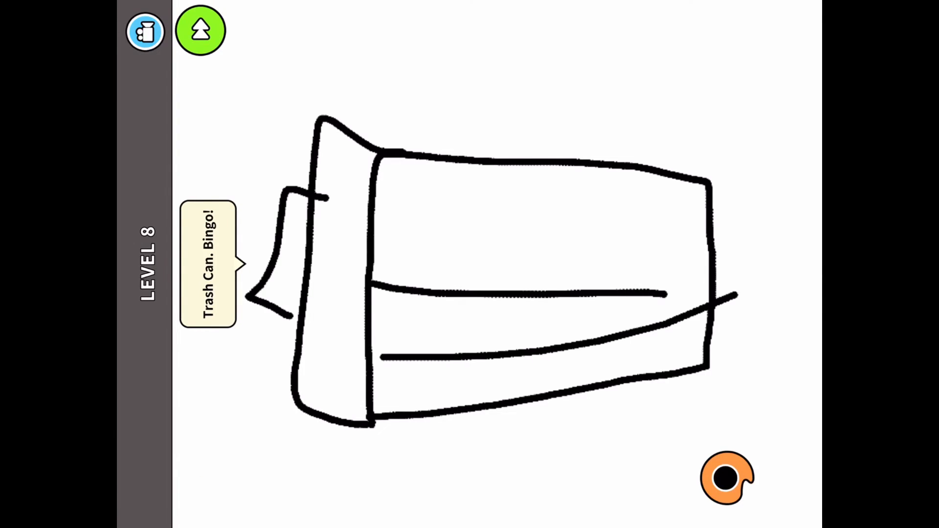
pyautogui.click(200, 30)
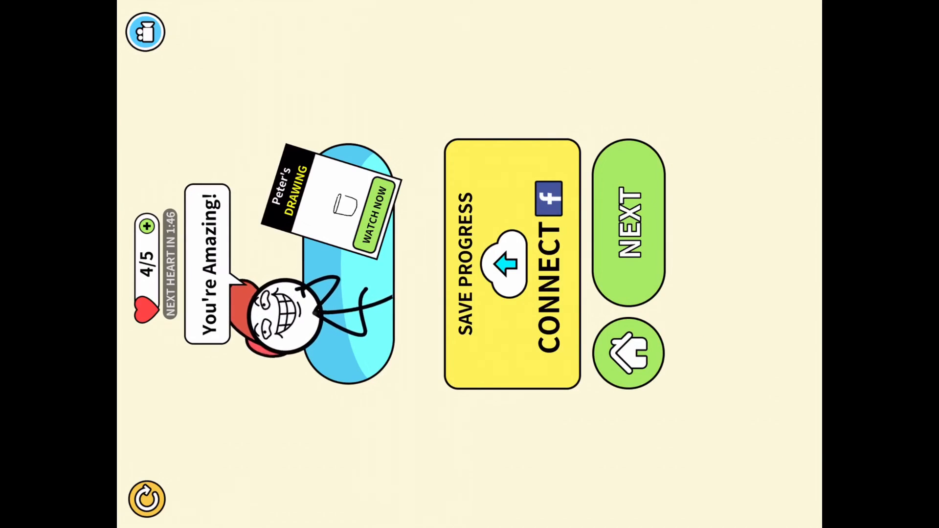
# Go home to the Episode 1 level grid with level 9 unlocked
pyautogui.click(627, 225)
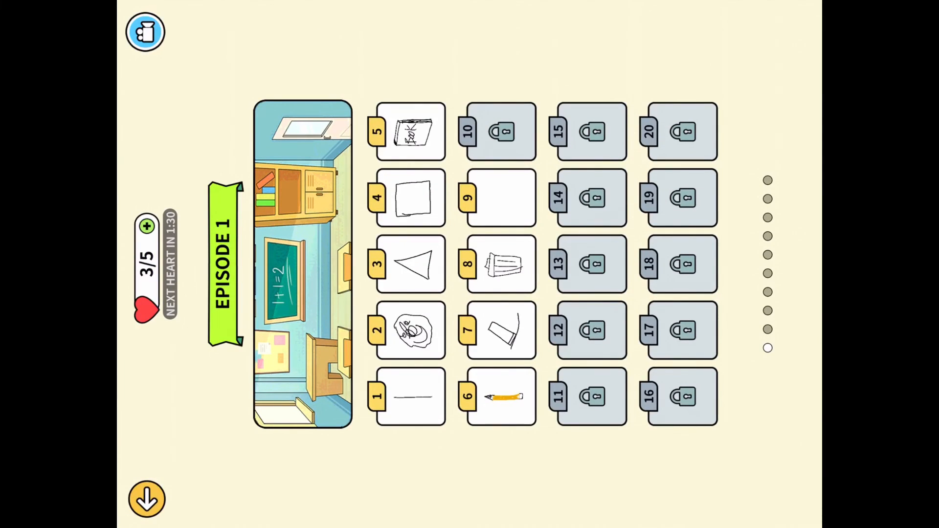
# Play level 9 from the grid, drawing the clock, then move on to the classroom scene
pyautogui.click(501, 198)
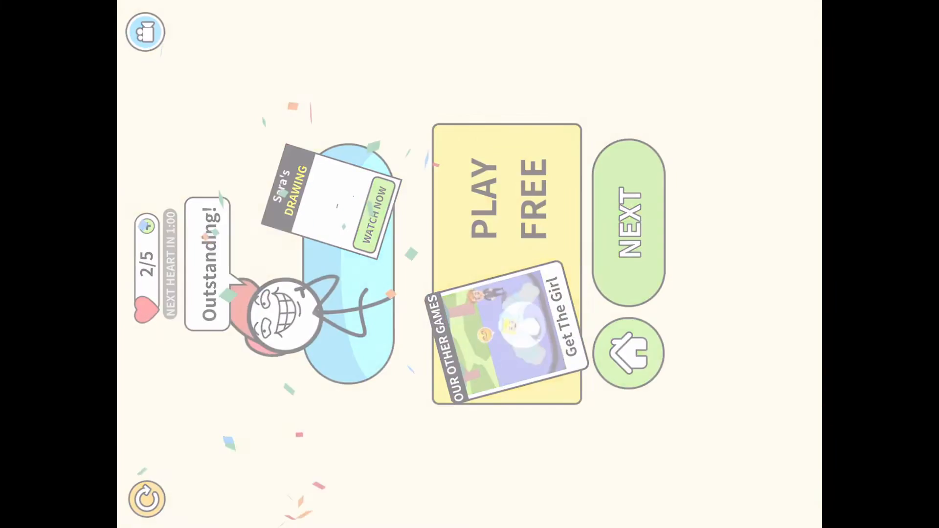
pyautogui.click(627, 218)
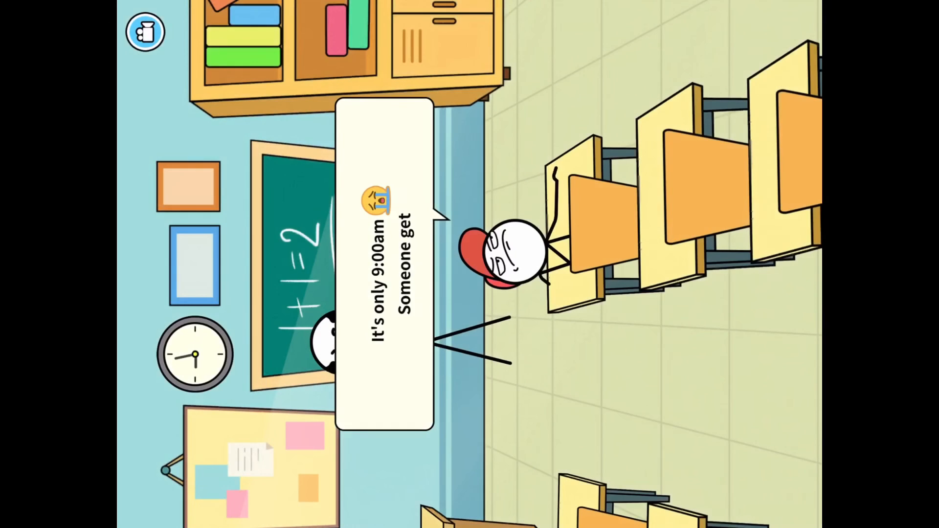